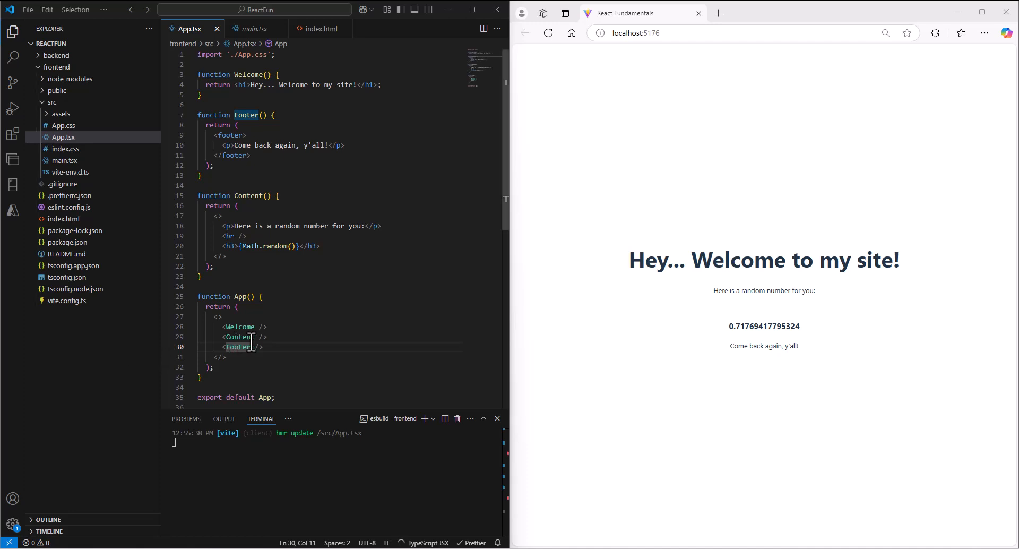
# Delete the Welcome, Footer and Content functions and begin a GoButton function returning an empty fragment.
pyautogui.press('Delete')
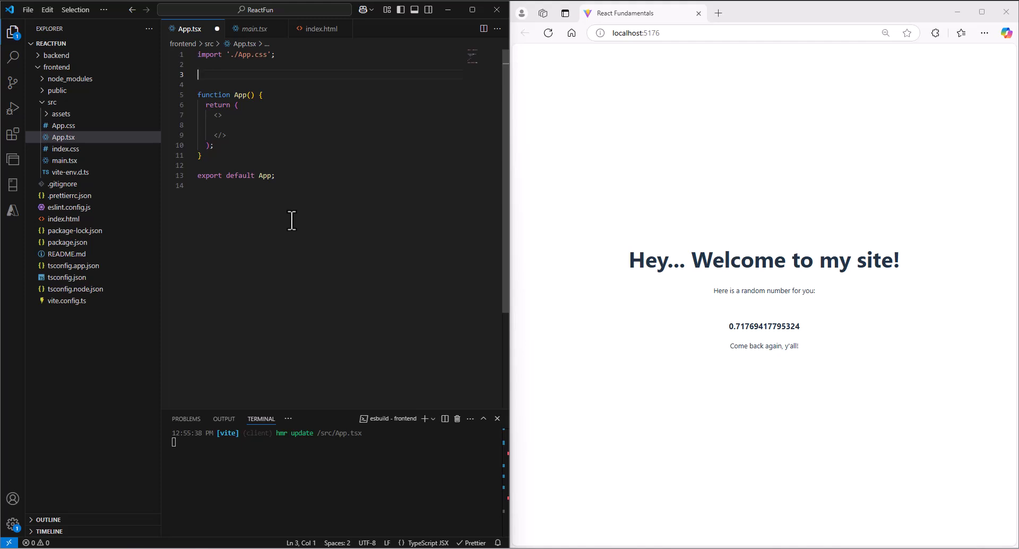
pyautogui.write('function GoButton(')
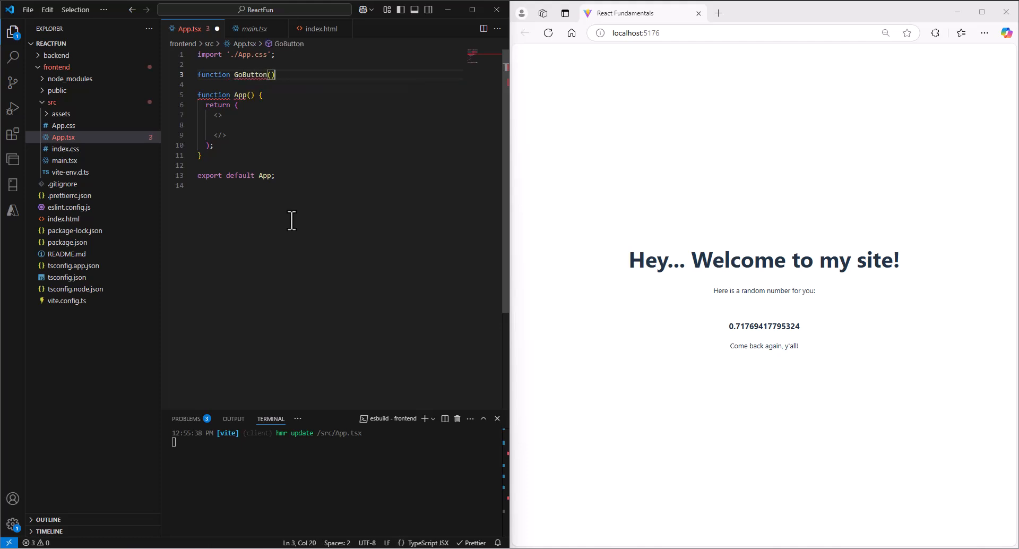
pyautogui.write('{')
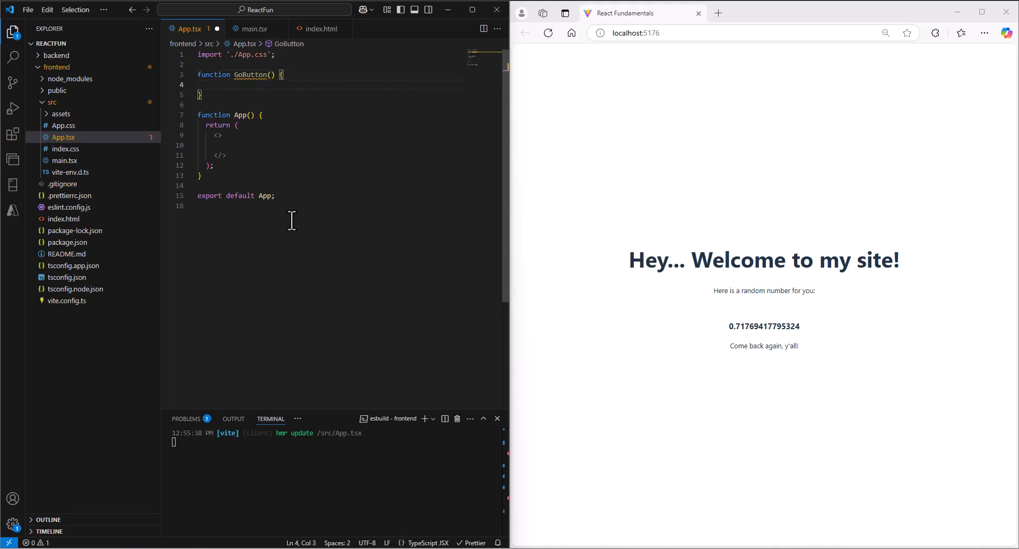
pyautogui.write('reutr')
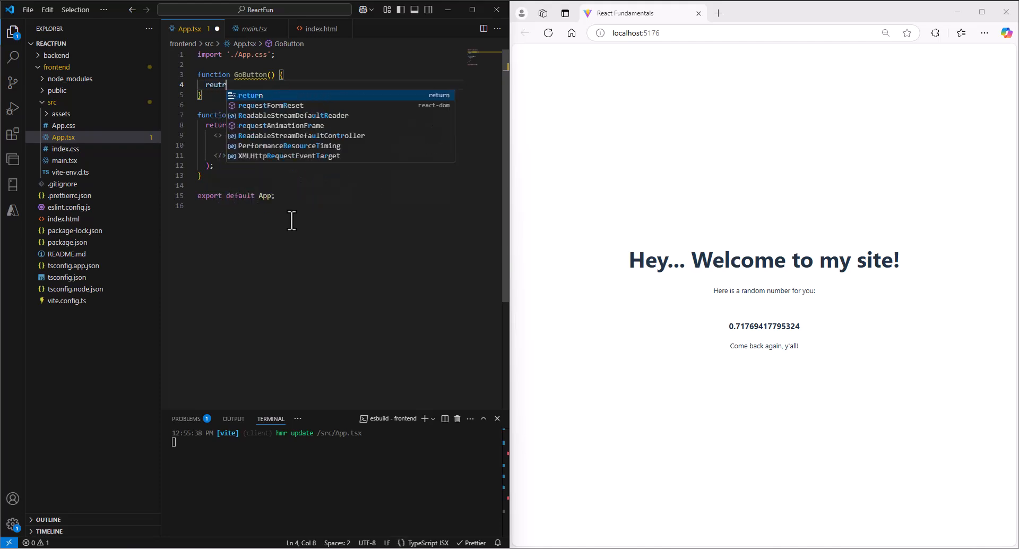
pyautogui.write('n (')
pyautogui.write('<>')
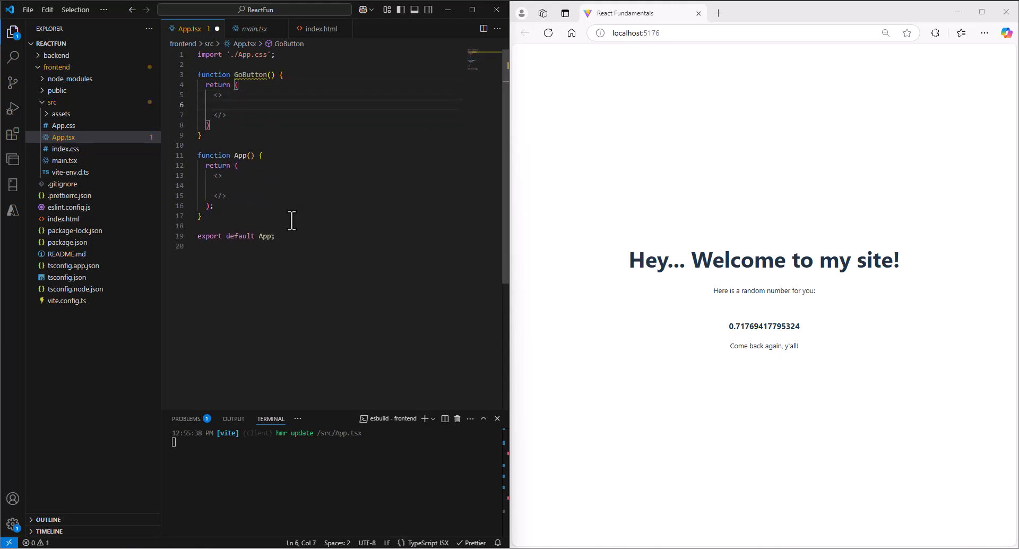
# Fill the fragment with a GO!!! button, two <br /> tags and an 'Amount of Go:' label.
pyautogui.write('<bus')
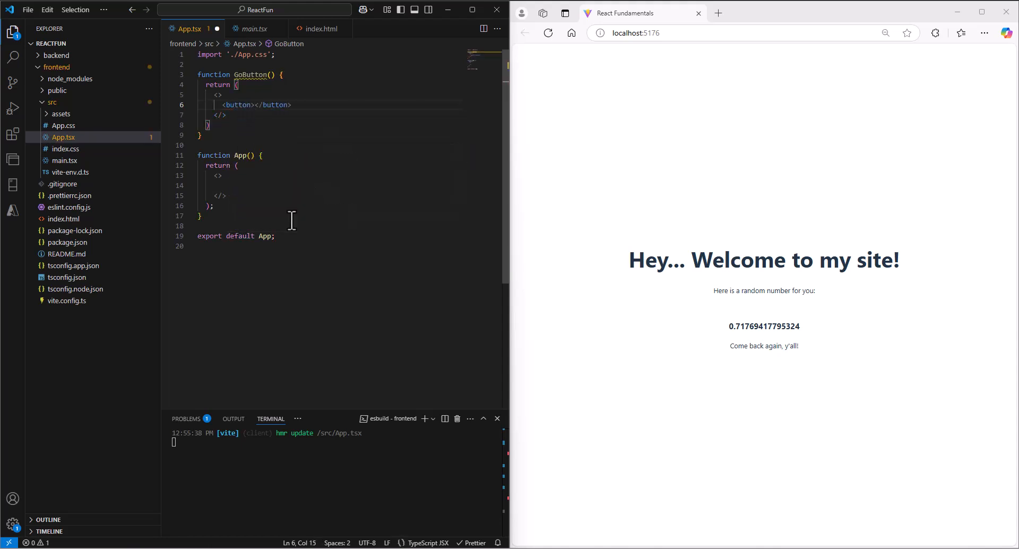
pyautogui.write('GO!!!')
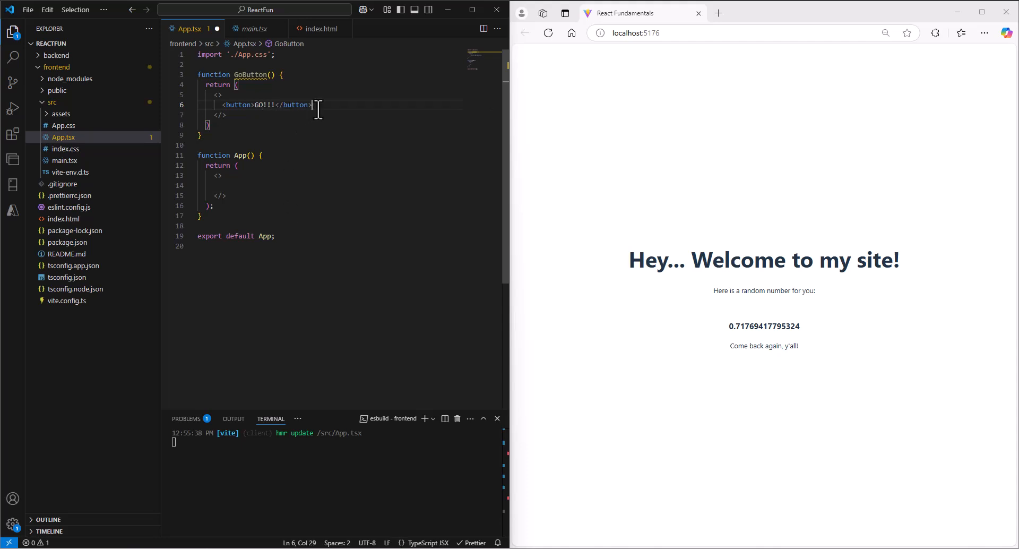
pyautogui.write('<br')
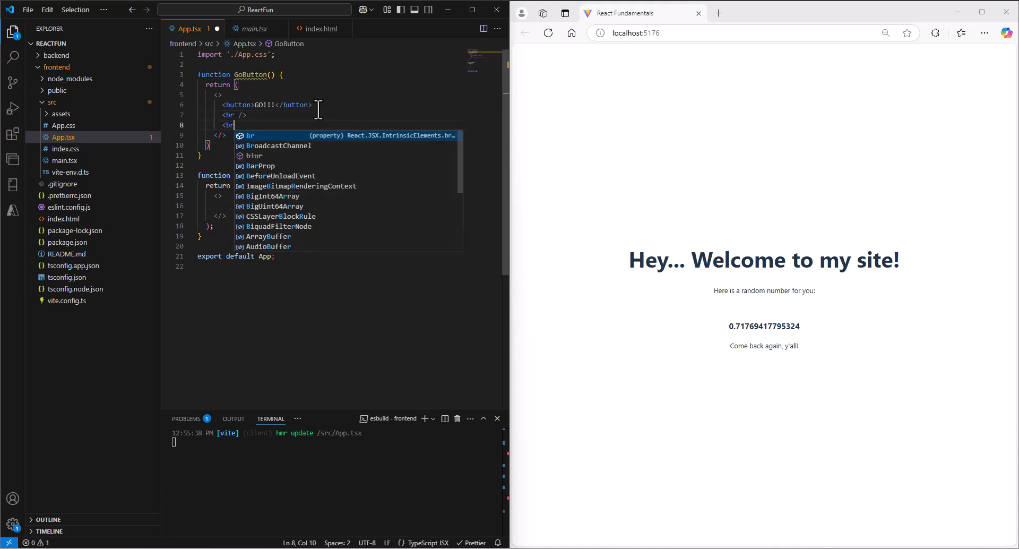
pyautogui.write('/>')
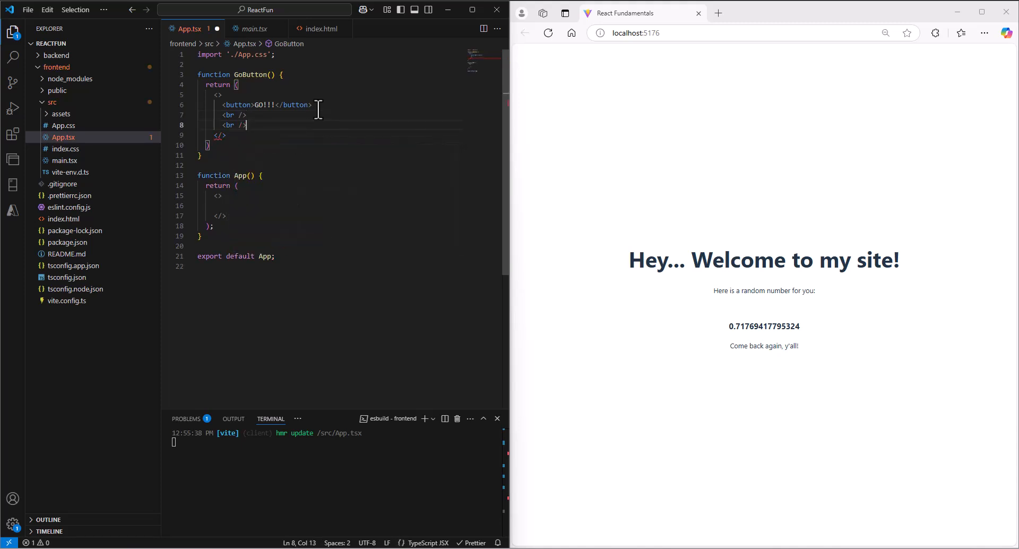
pyautogui.press('Enter')
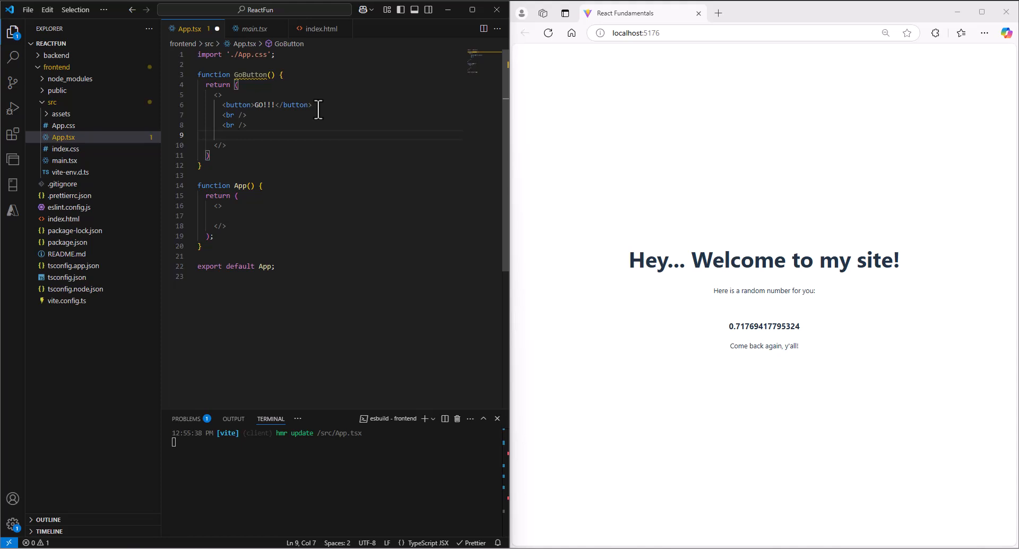
pyautogui.write('<label')
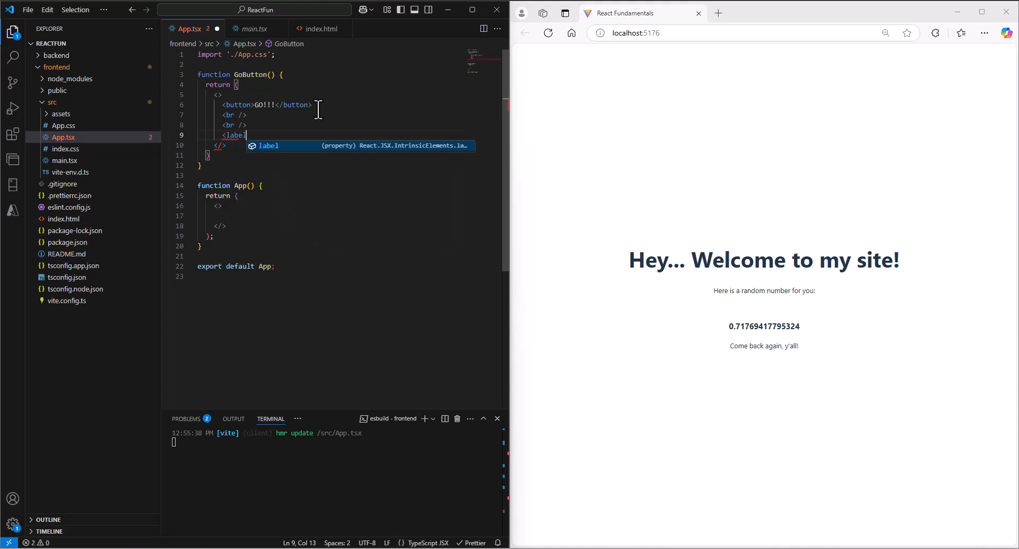
pyautogui.write('></label>')
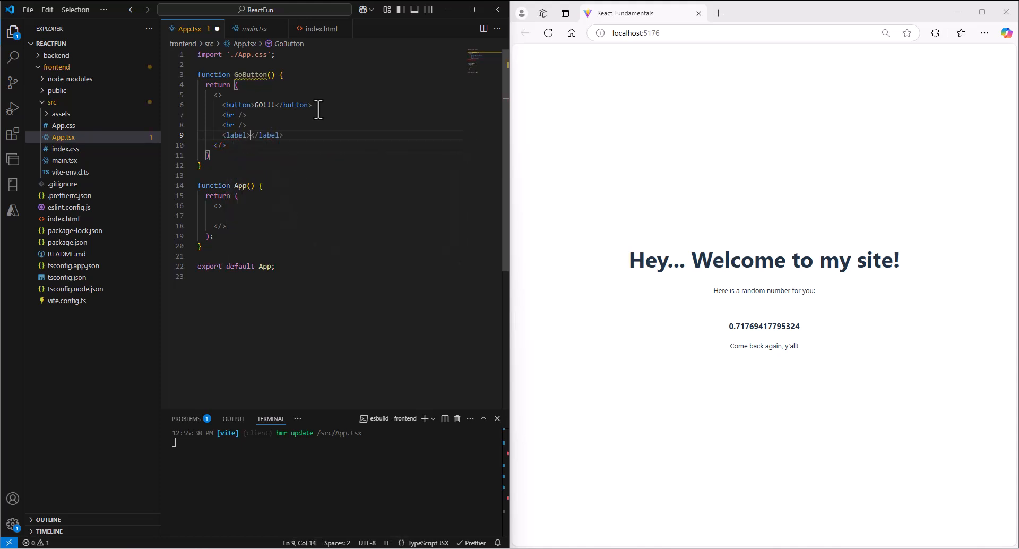
pyautogui.write('Acmount of')
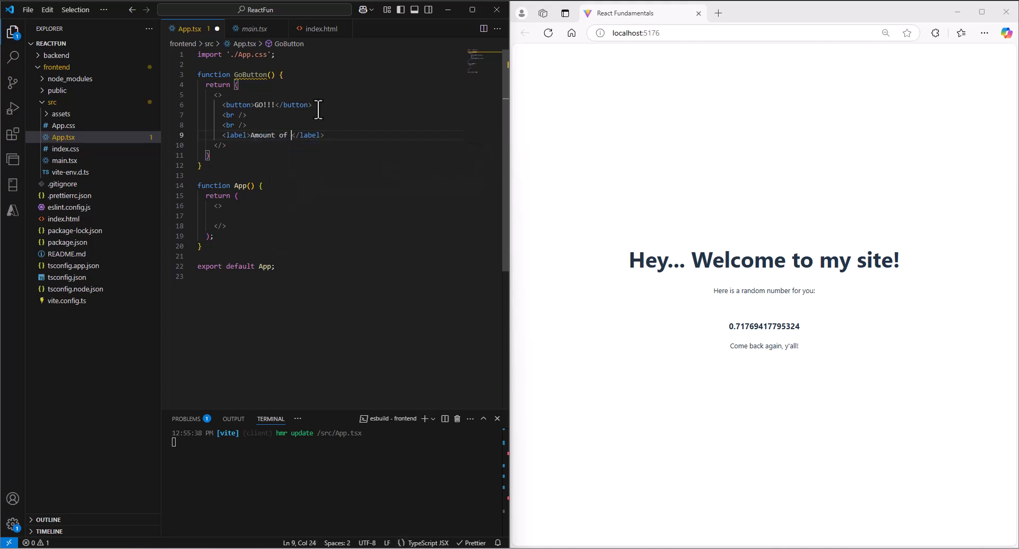
pyautogui.write('Go:')
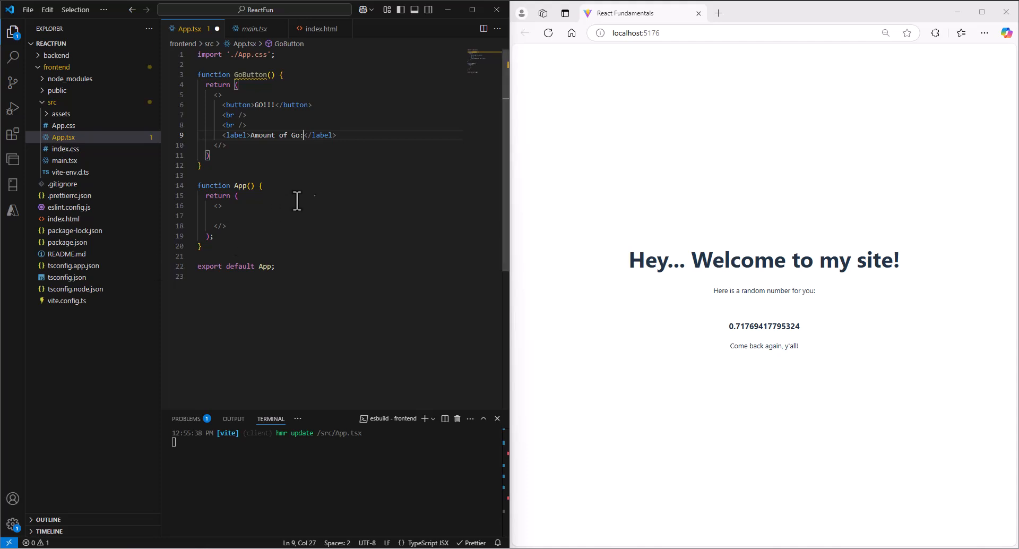
pyautogui.press('Enter')
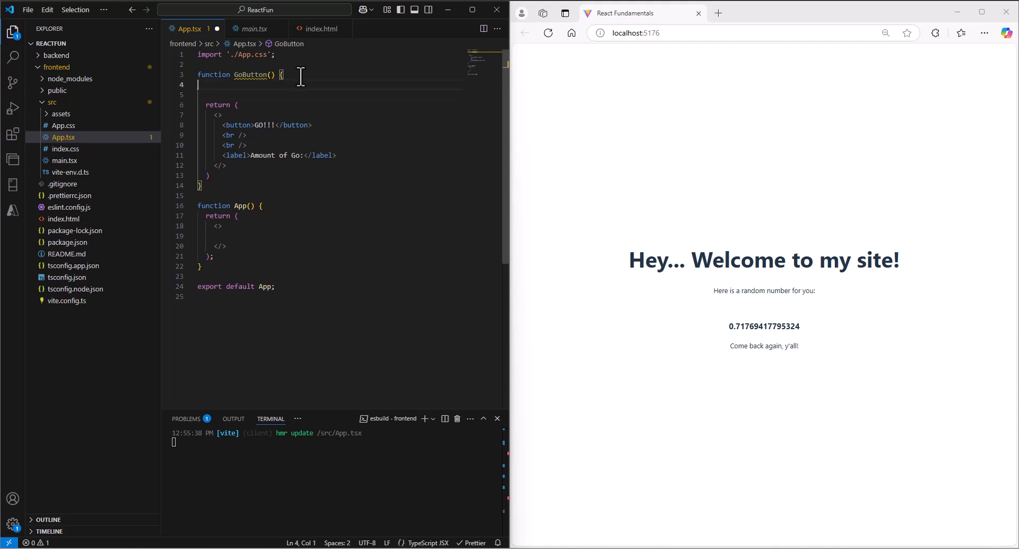
# Add 'const levelOfGo = 0;' above GoButton's return statement.
pyautogui.write('const')
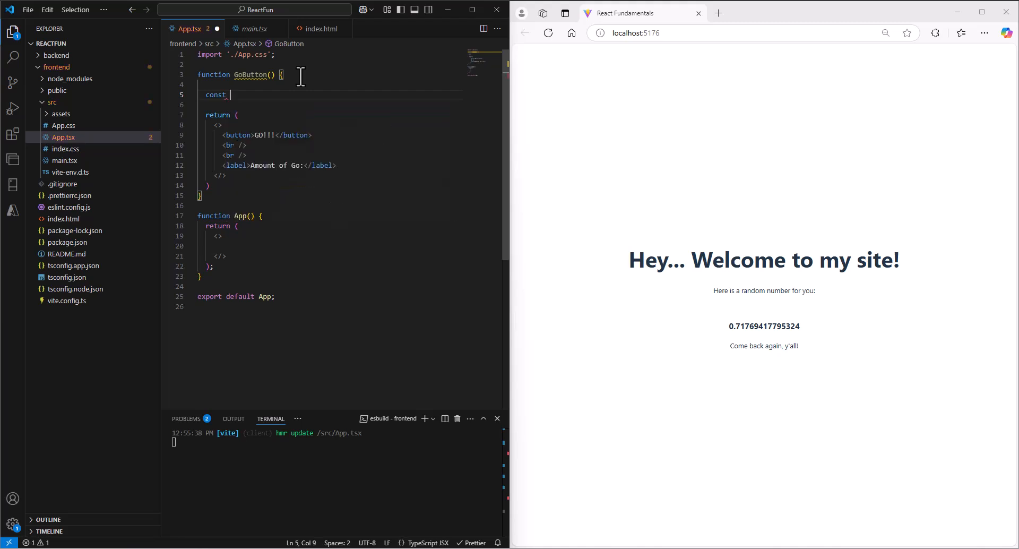
pyautogui.write('levelOfGo = 0')
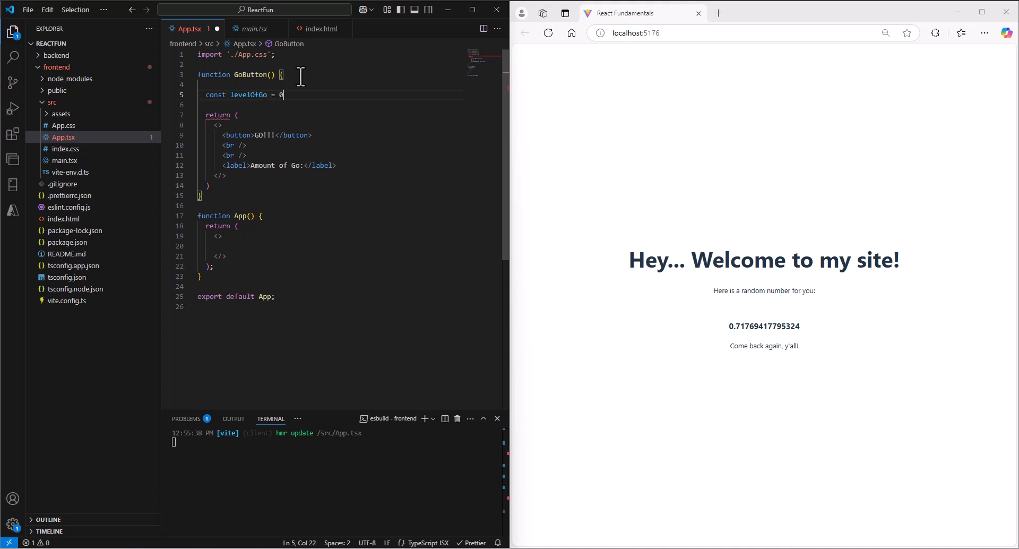
pyautogui.write(';')
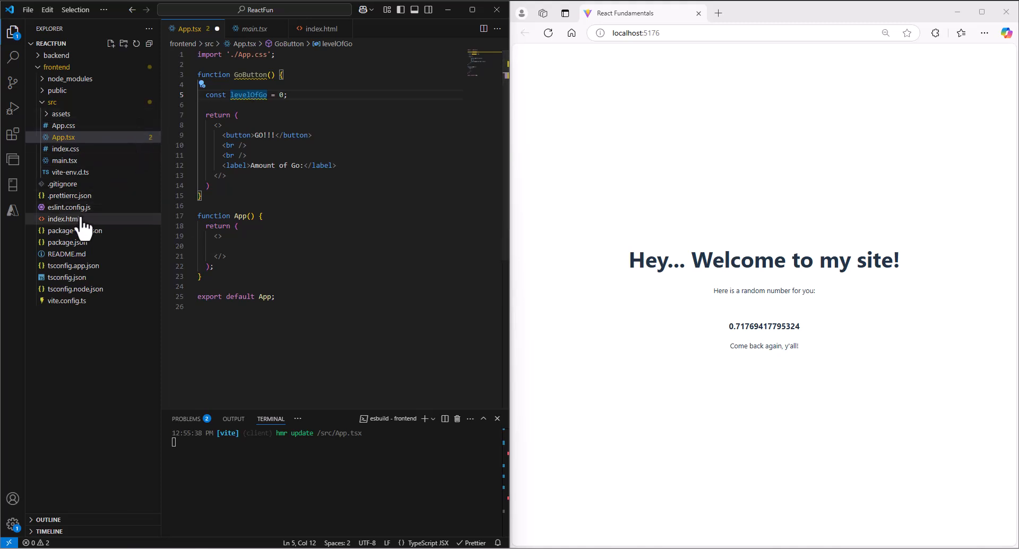
pyautogui.click(64, 219)
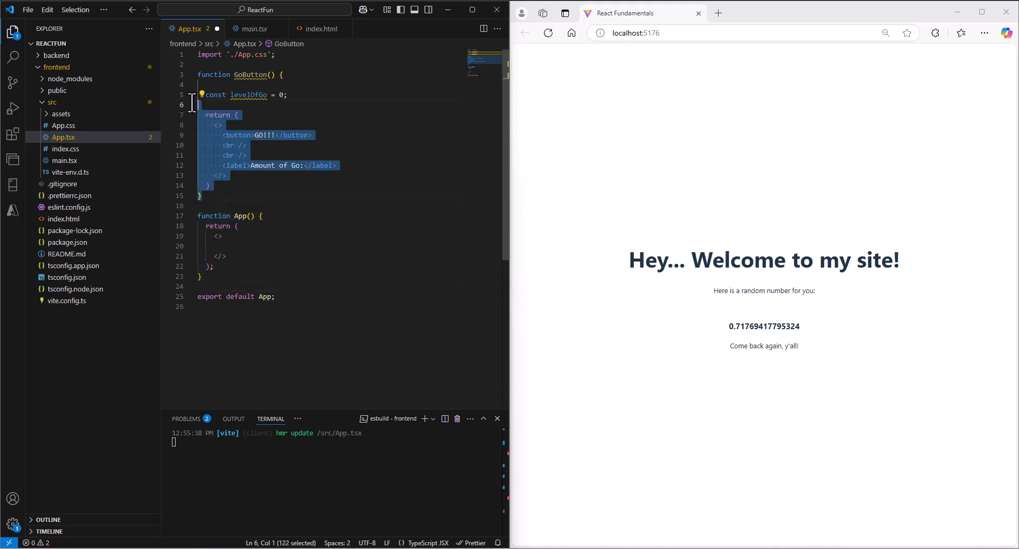
# Strip the '= 0;' assignment from levelOfGo on line 5.
pyautogui.click(258, 296)
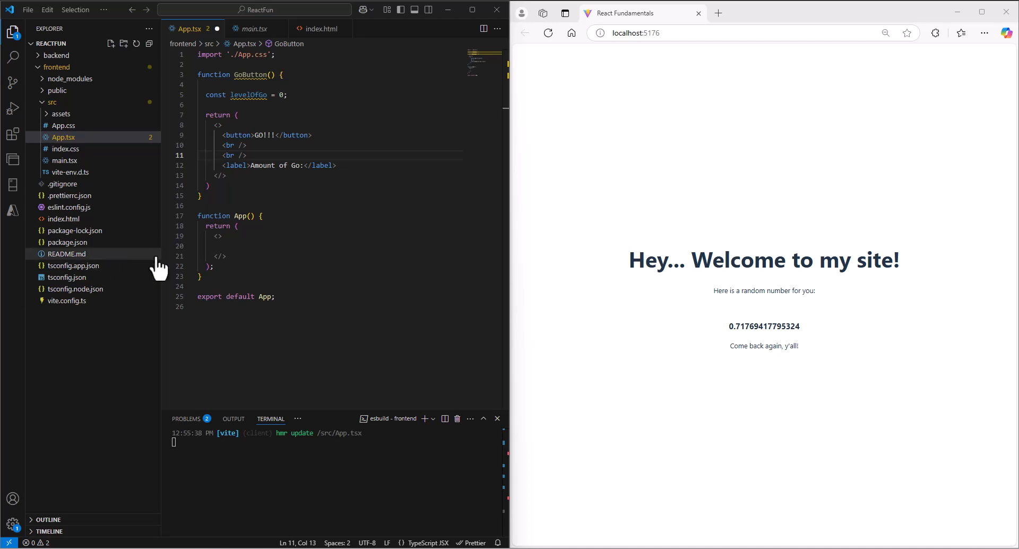
pyautogui.press('ctrl+a')
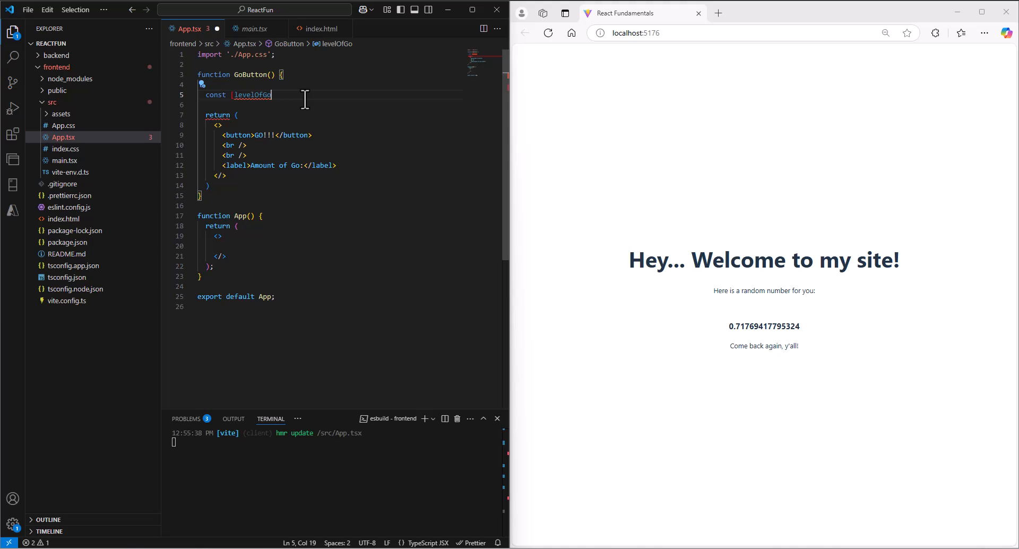
# Rewrite the levelOfGo declaration as the destructured pair '[goLevel, updateGo] ='.
pyautogui.write('go')
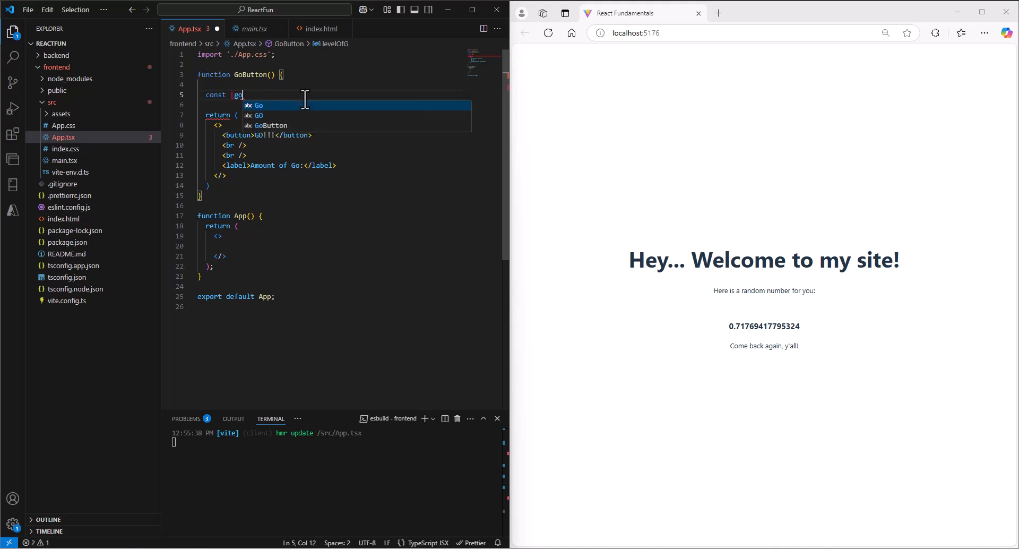
pyautogui.write('Level')
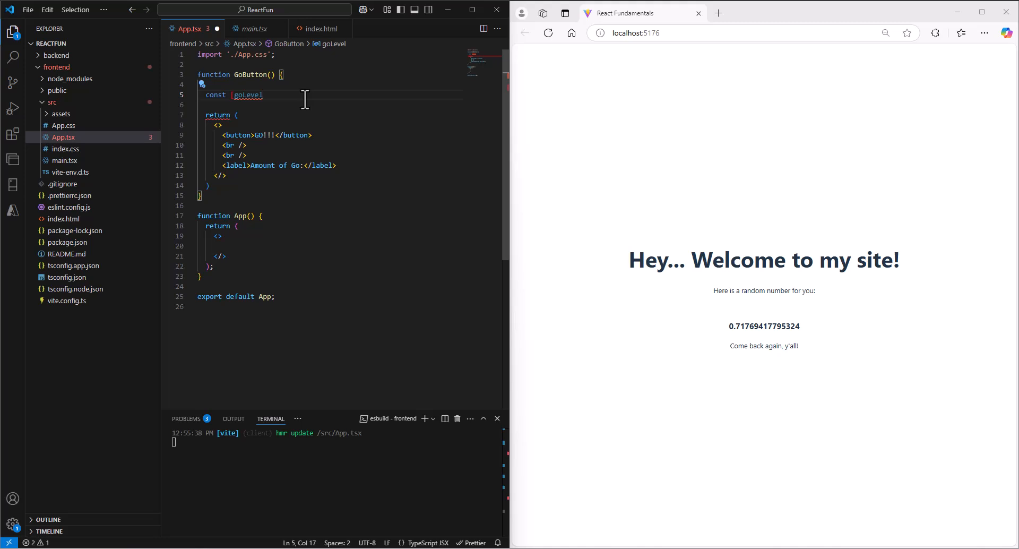
pyautogui.write(', update')
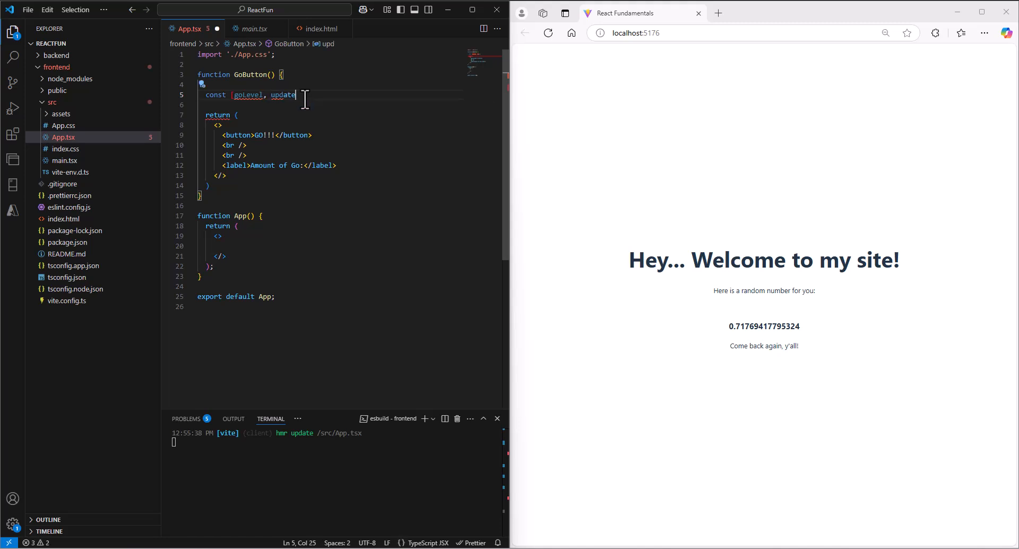
pyautogui.write('Go] =')
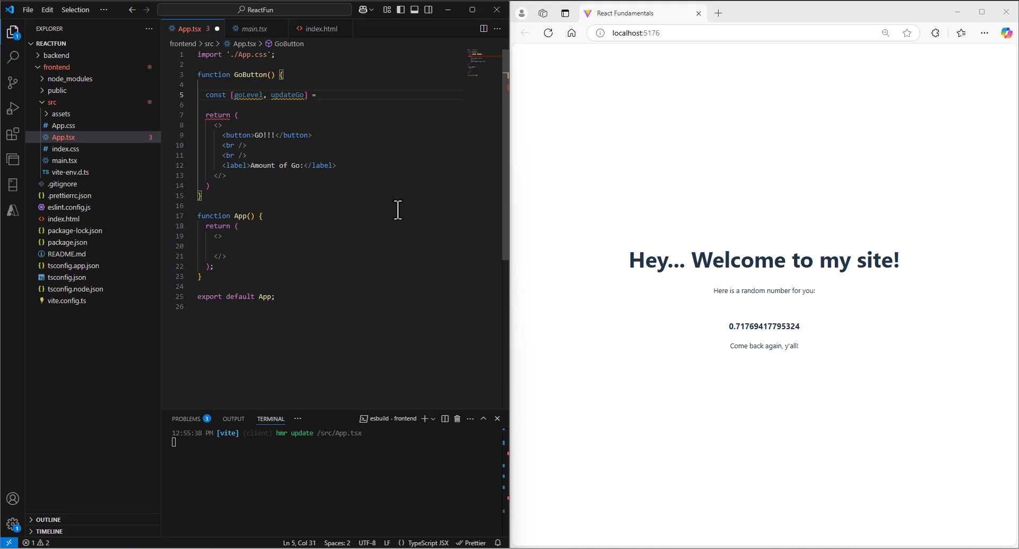
# Assign the goLevel/updateGo pair from useState(1);.
pyautogui.write('useSat')
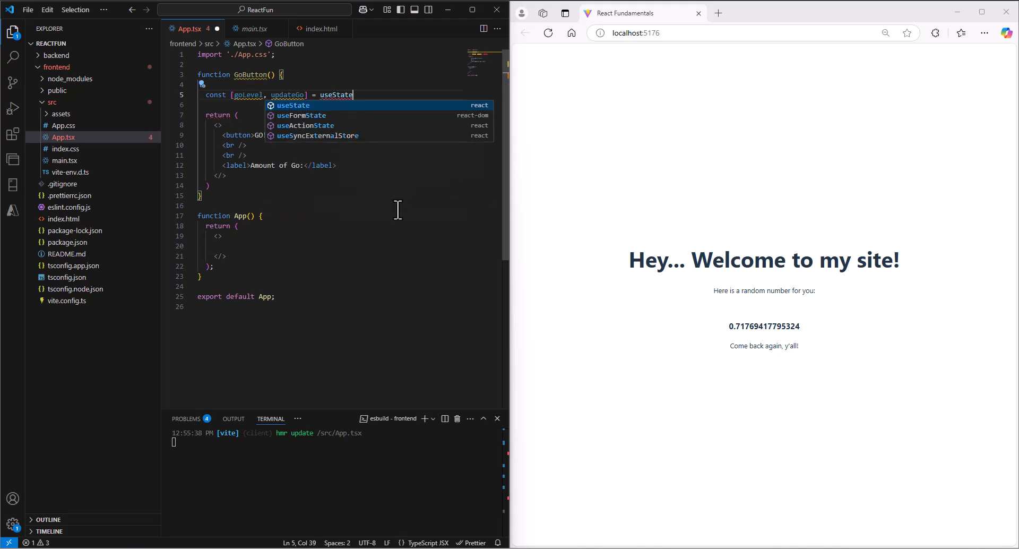
pyautogui.write('()')
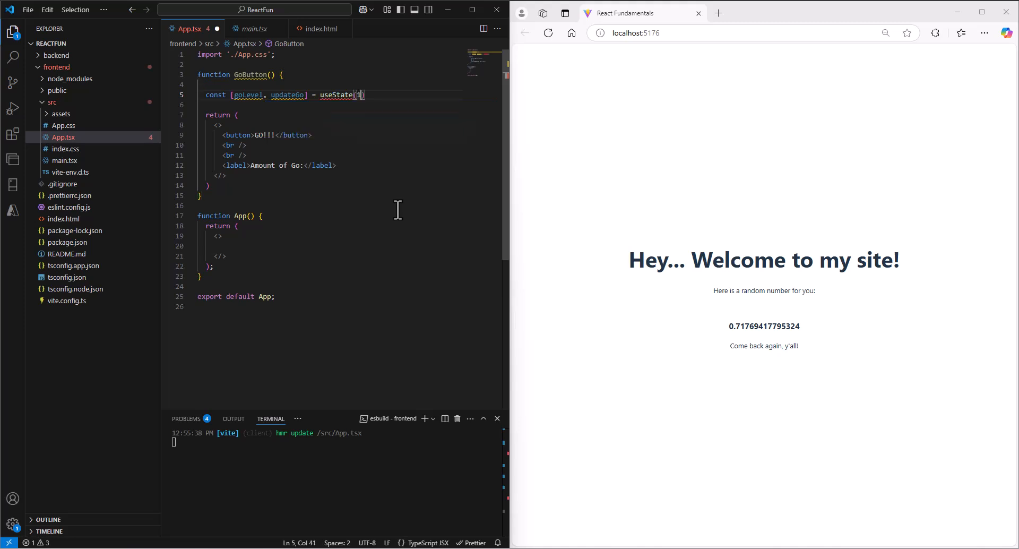
pyautogui.write(');')
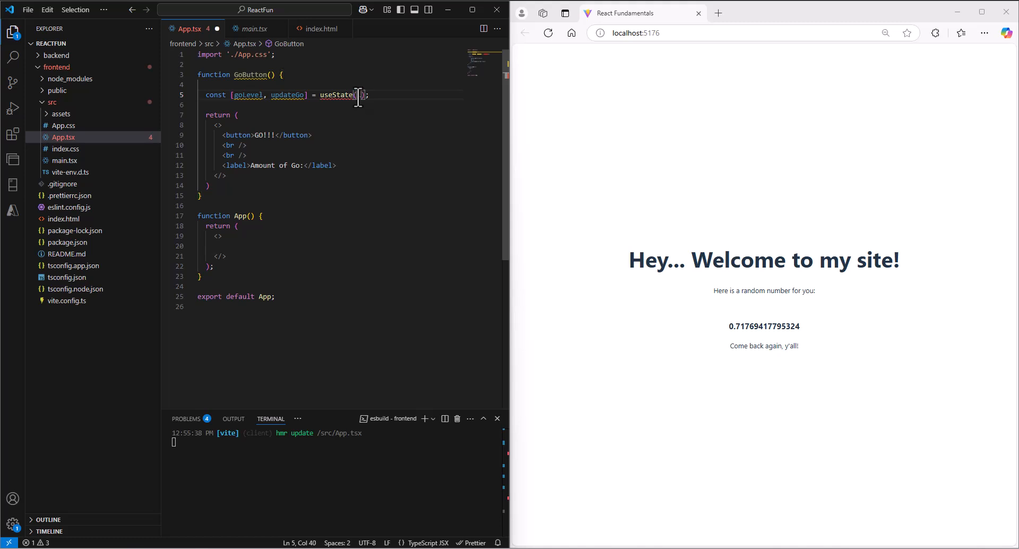
pyautogui.write('1')
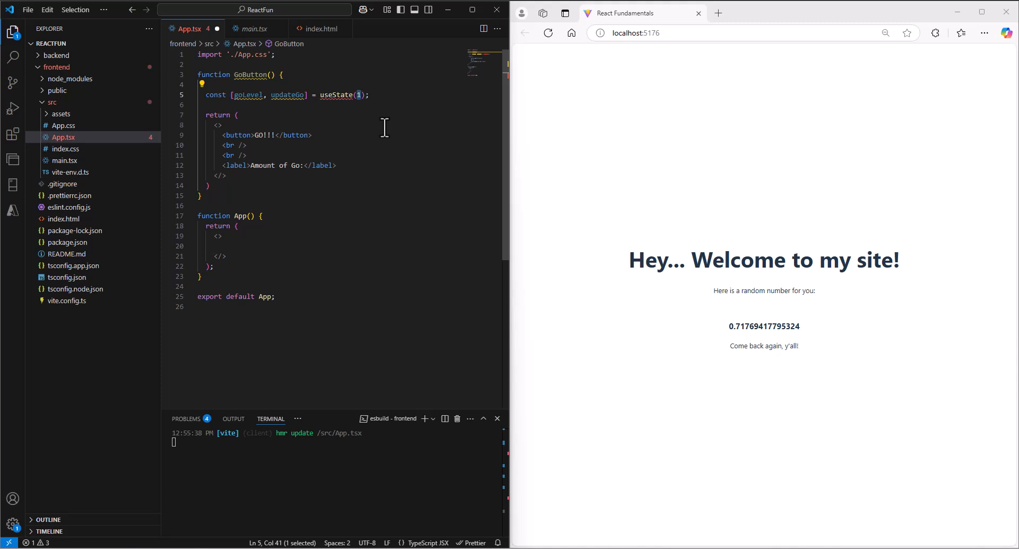
pyautogui.moveTo(308, 125)
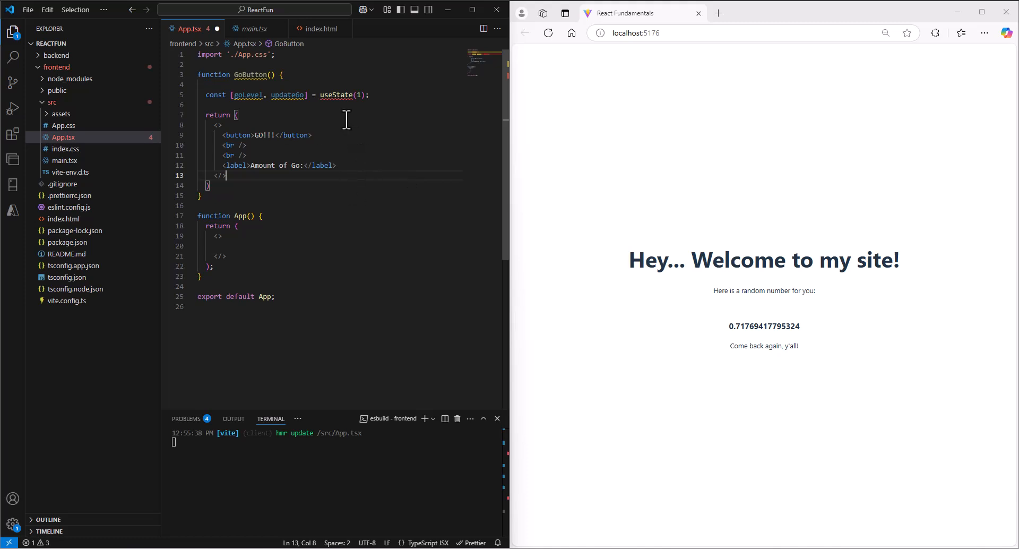
pyautogui.moveTo(335, 95)
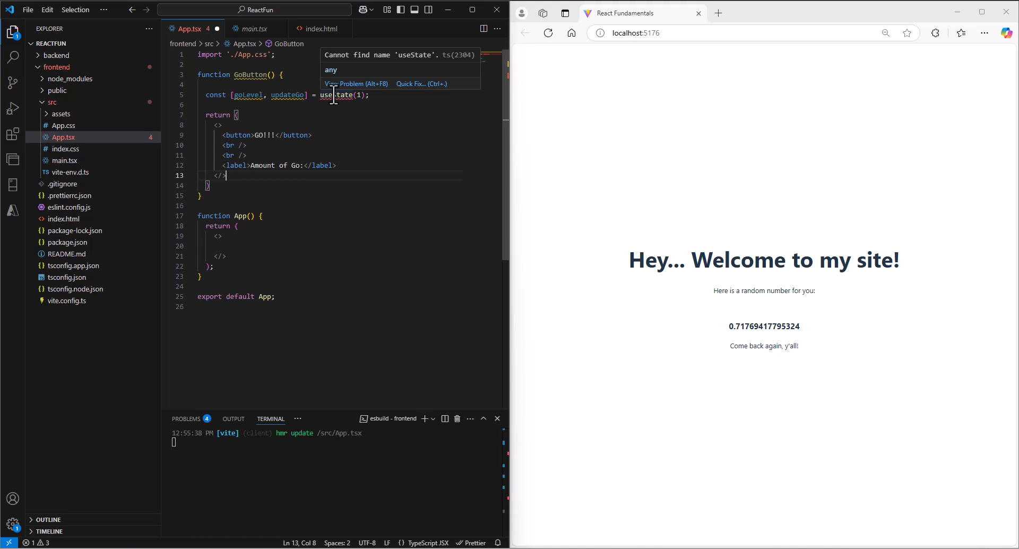
# Use Quick Fix on useState to add its import from "react".
pyautogui.click(411, 84)
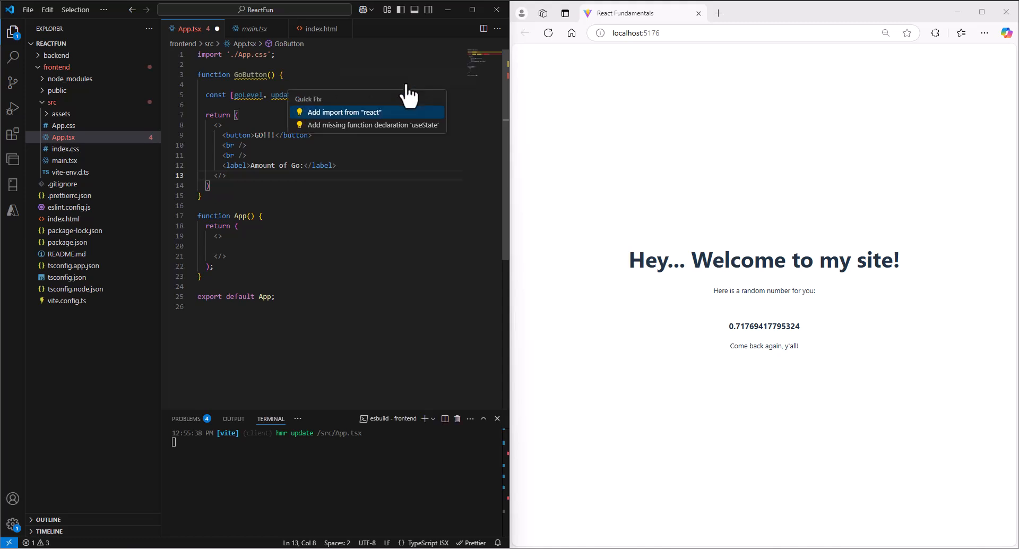
pyautogui.moveTo(351, 123)
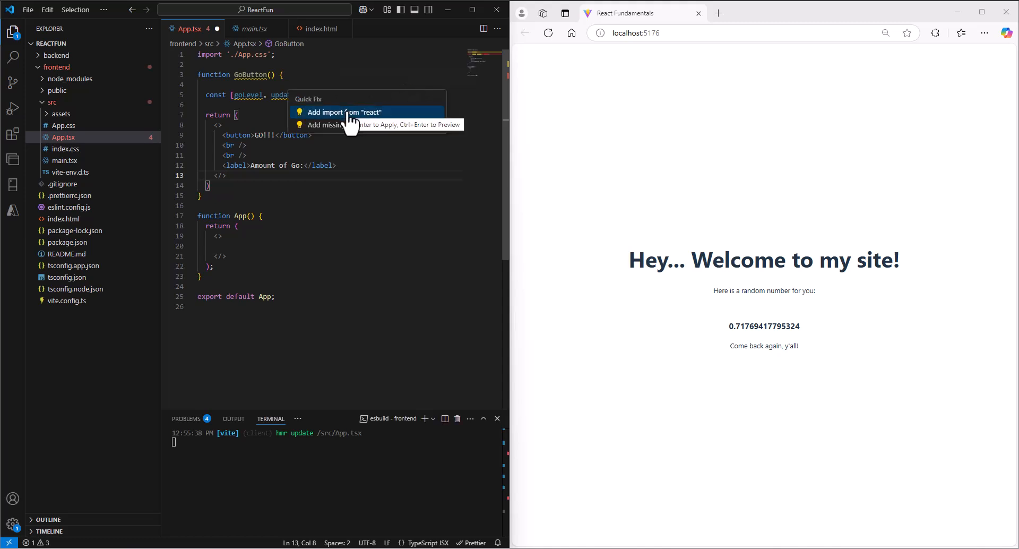
pyautogui.click(344, 112)
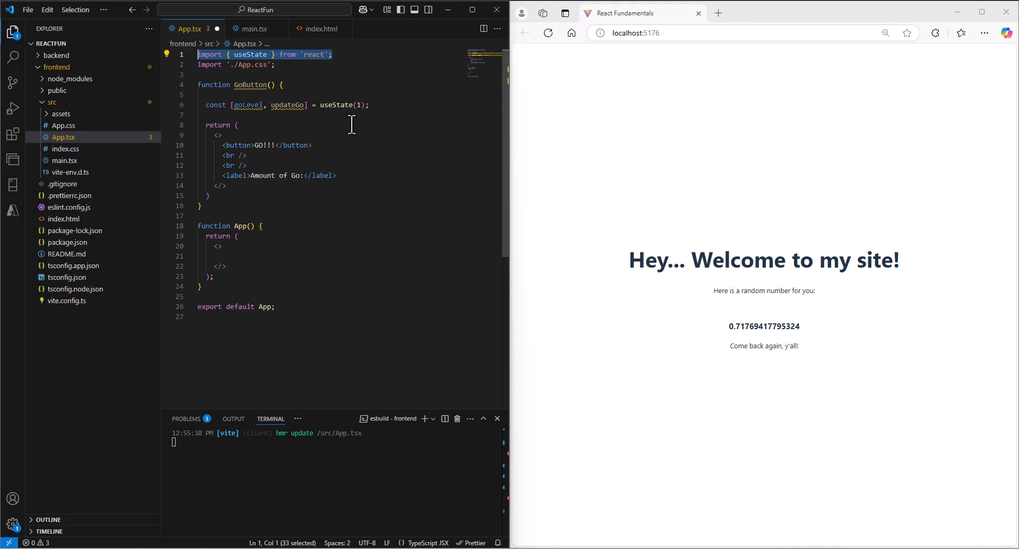
pyautogui.moveTo(383, 124)
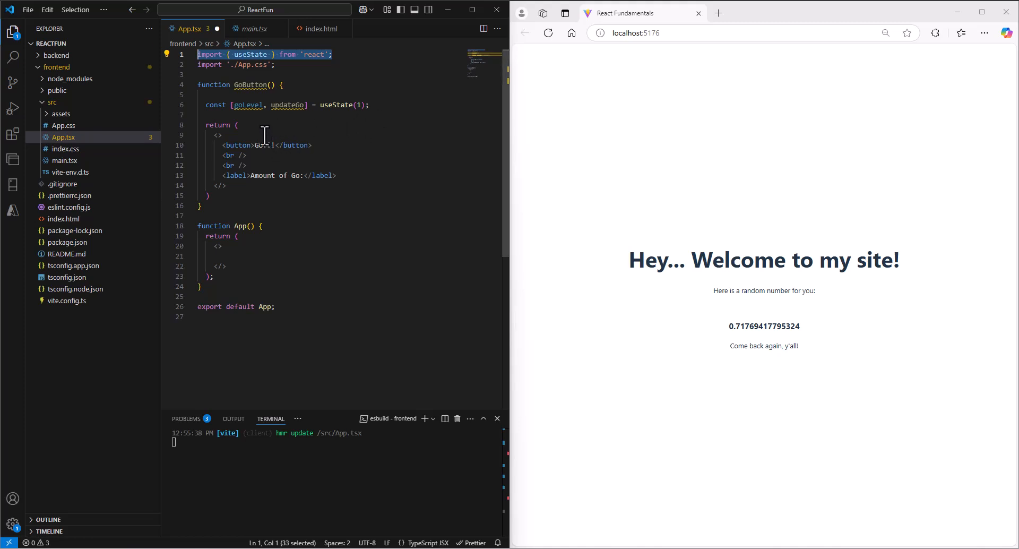
pyautogui.moveTo(249, 105)
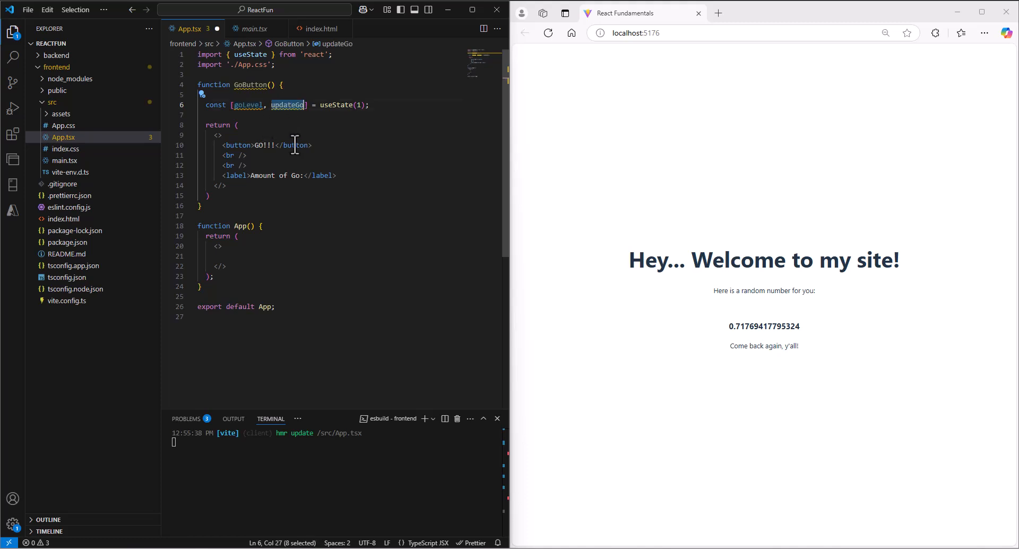
pyautogui.moveTo(294, 156)
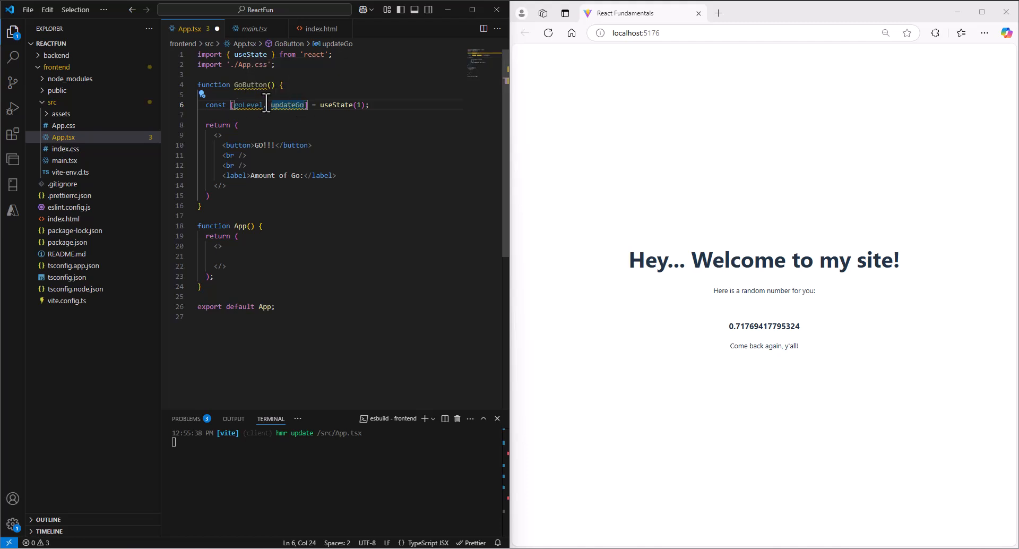
pyautogui.doubleClick(248, 105)
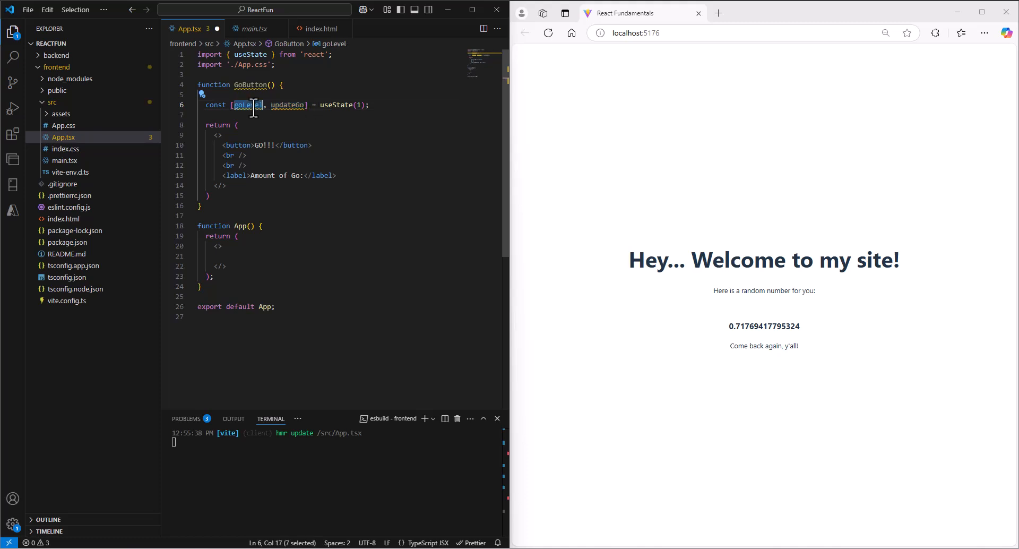